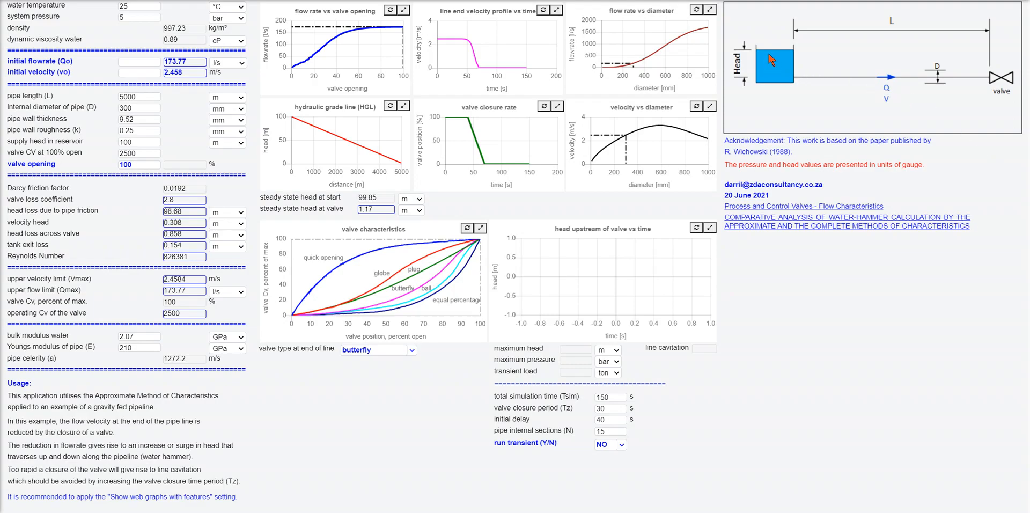
mouse_move(811, 83)
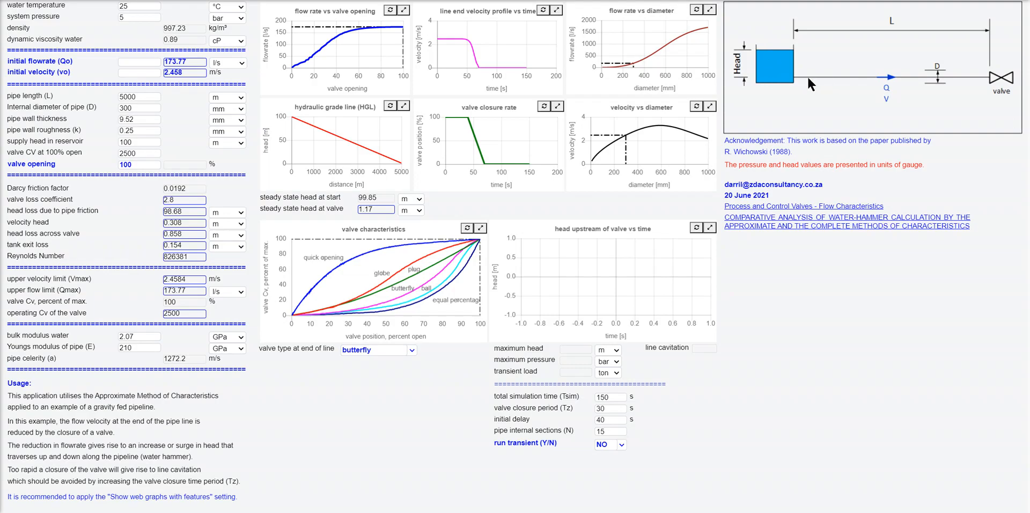
mouse_move(859, 78)
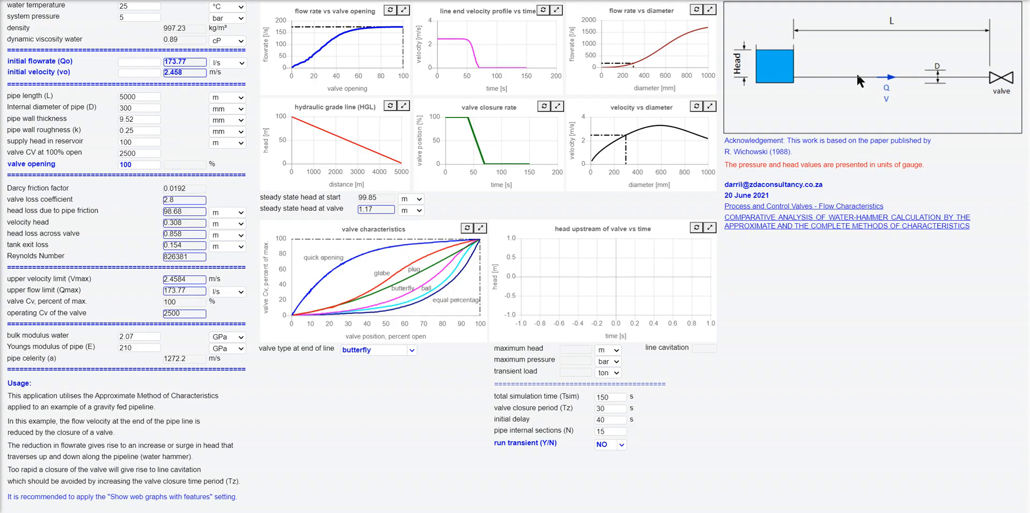
mouse_move(802, 85)
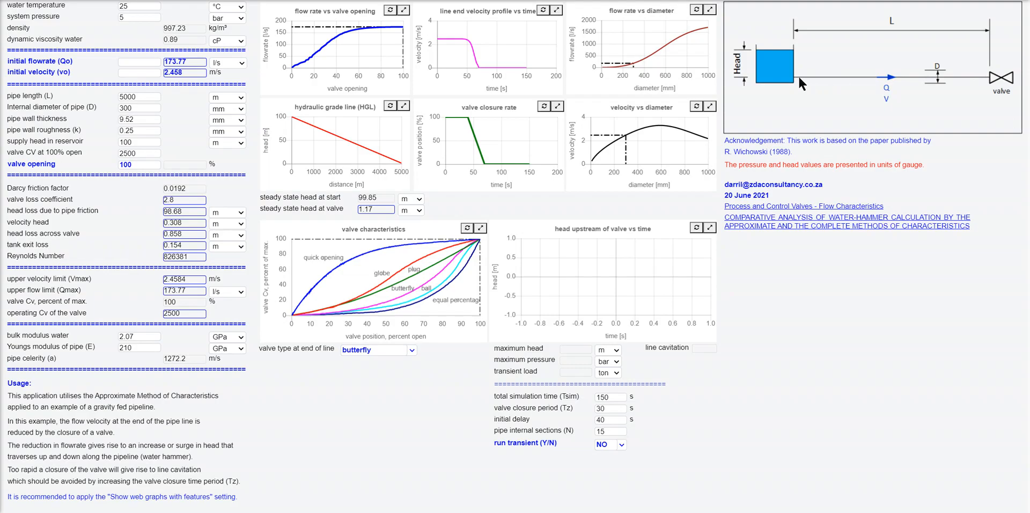
mouse_move(967, 88)
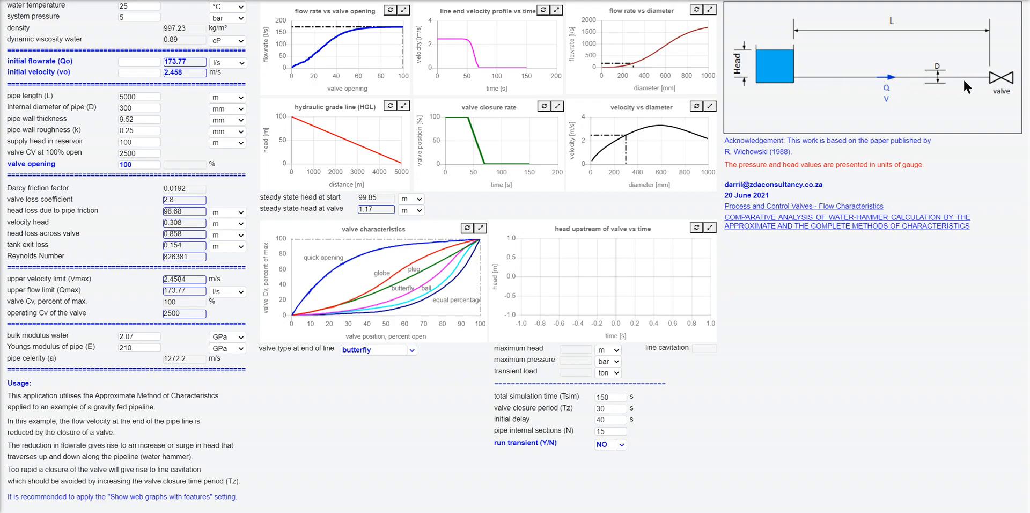
mouse_move(1000, 92)
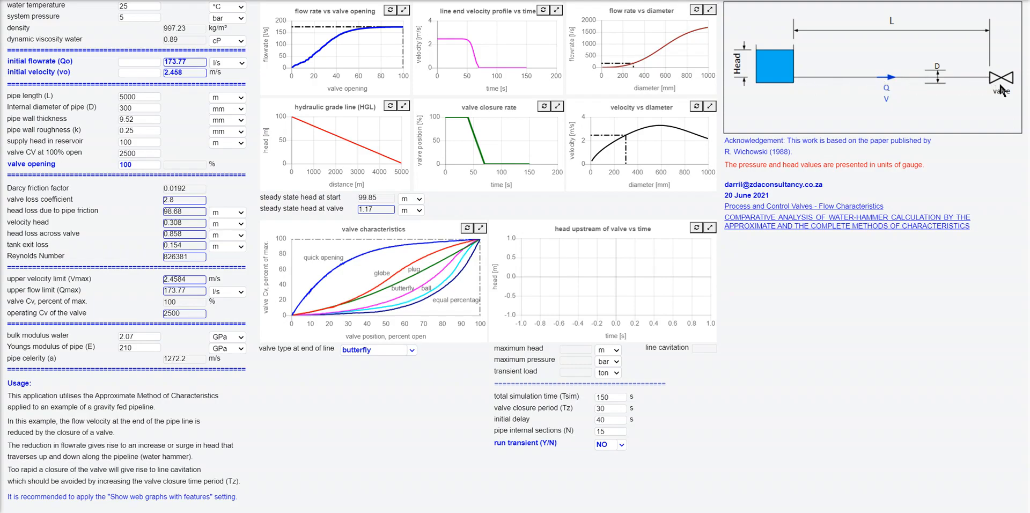
mouse_move(982, 78)
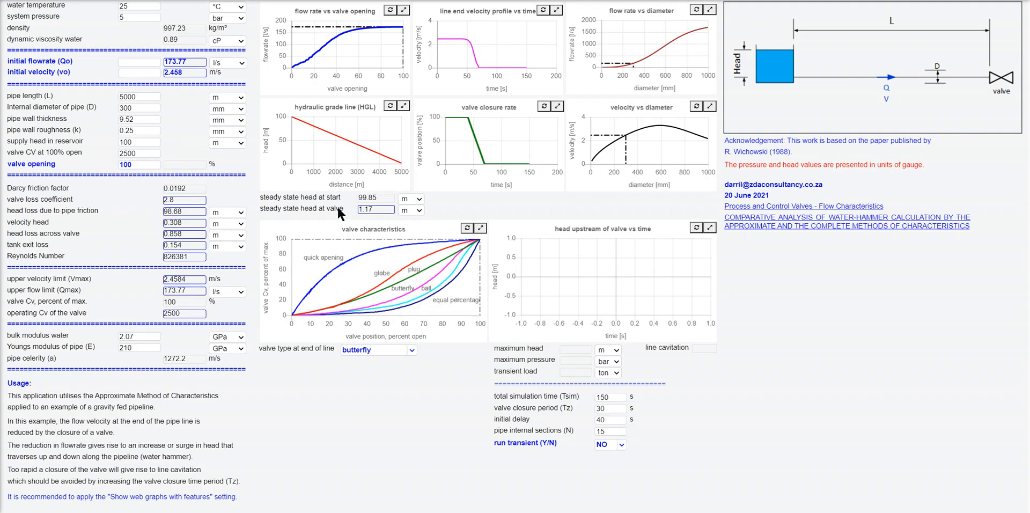
mouse_move(256, 254)
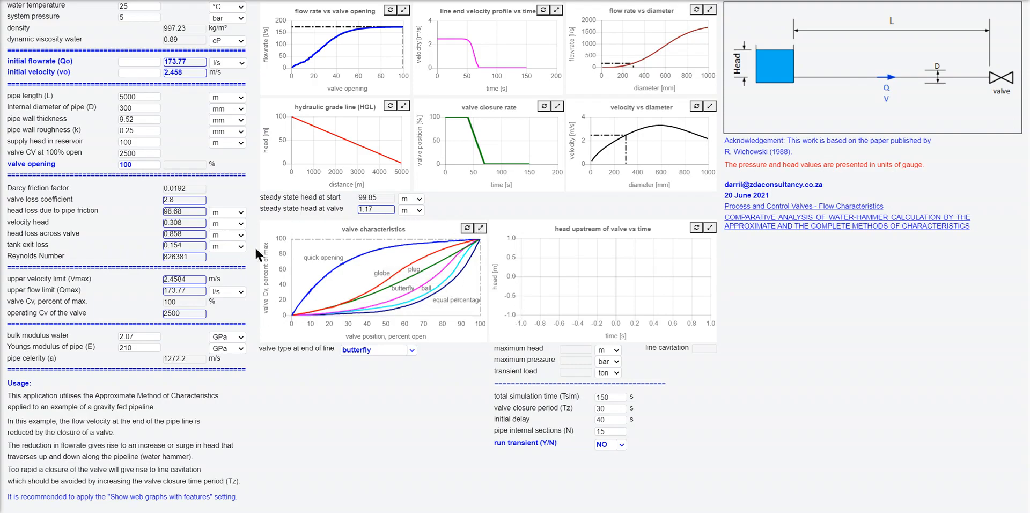
mouse_move(291, 323)
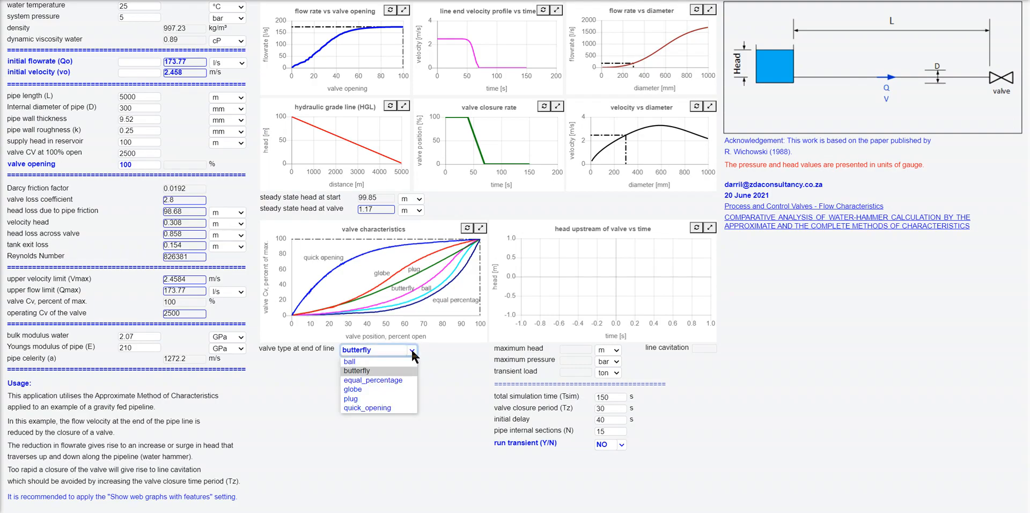
mouse_move(378, 383)
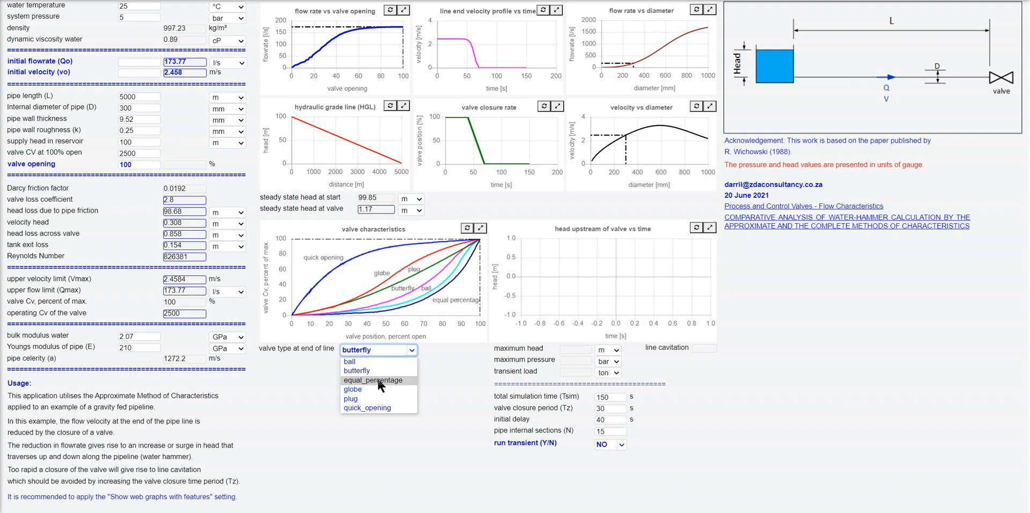
- Select quick_opening as the end-of-line valve type, replacing butterfly
click(367, 407)
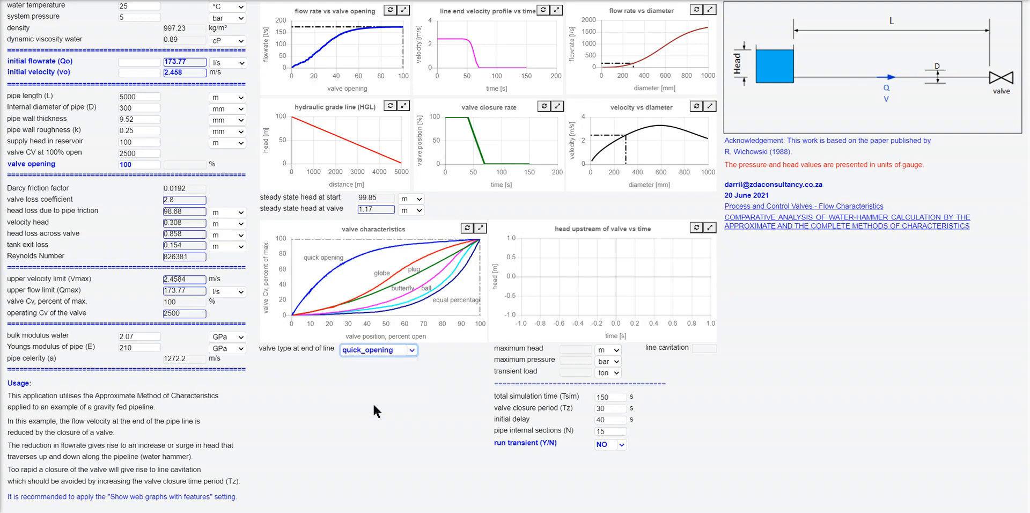
mouse_move(370, 399)
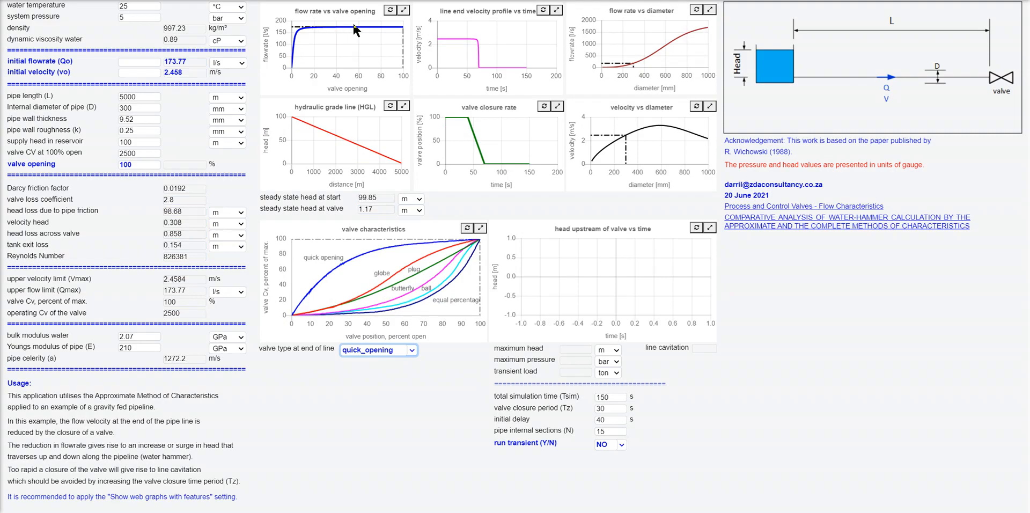
mouse_move(415, 355)
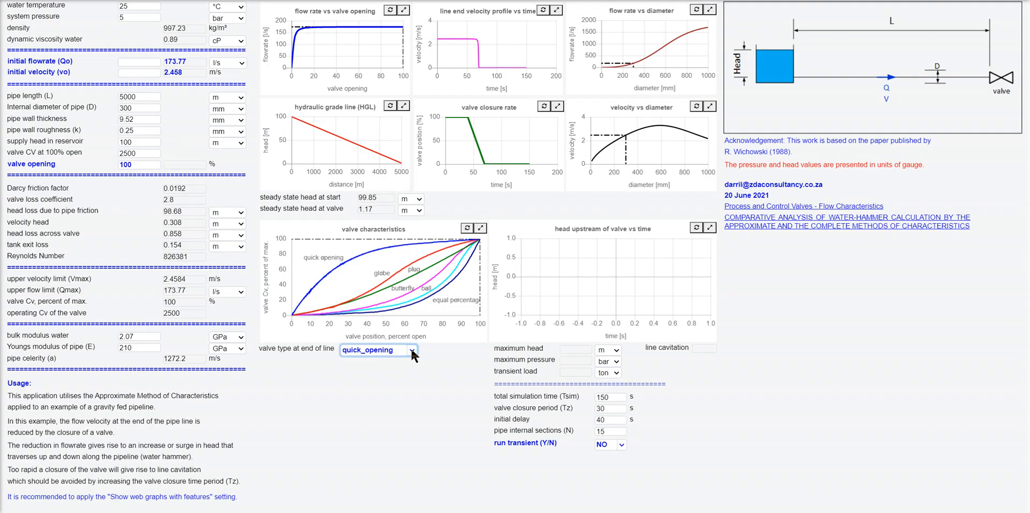
- Change the end-of-line valve type to globe
click(415, 349)
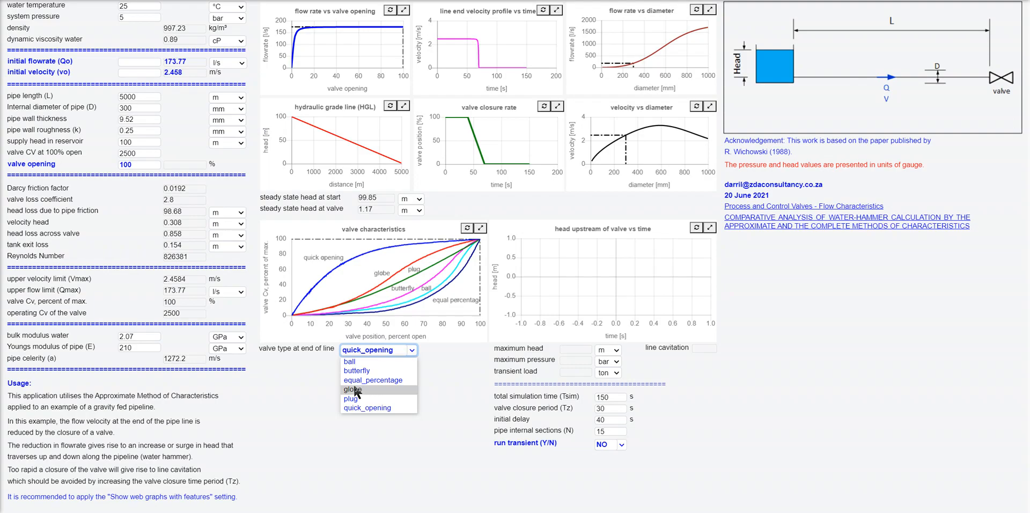
click(351, 389)
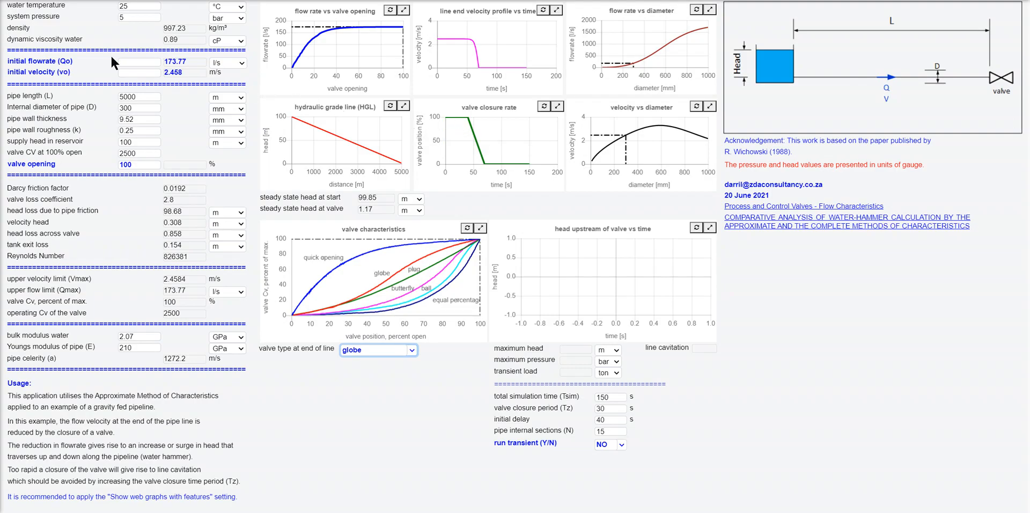
mouse_move(144, 153)
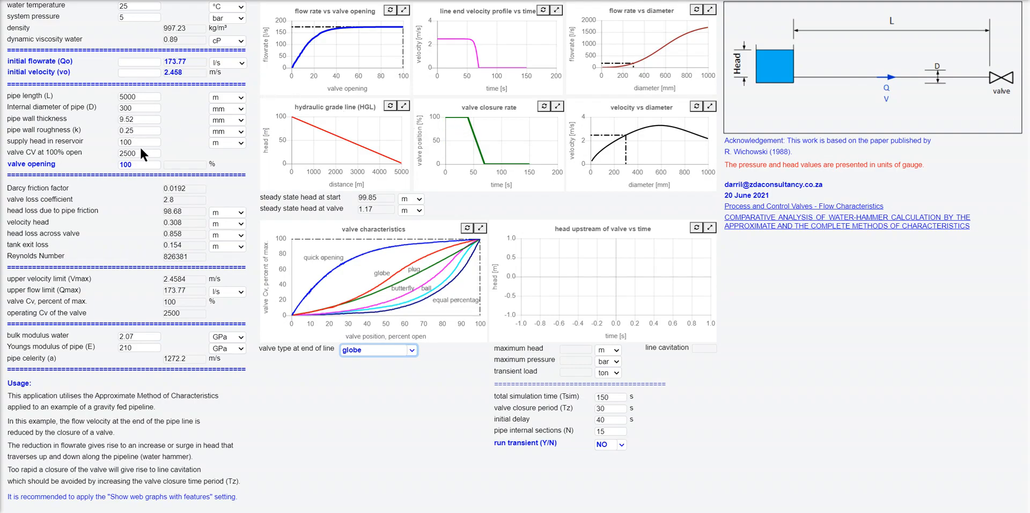
mouse_move(140, 108)
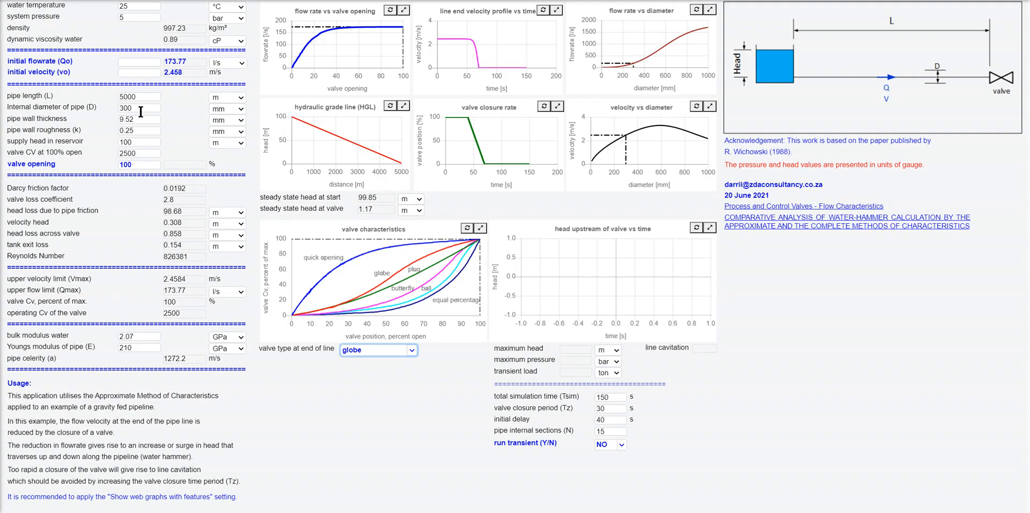
mouse_move(153, 151)
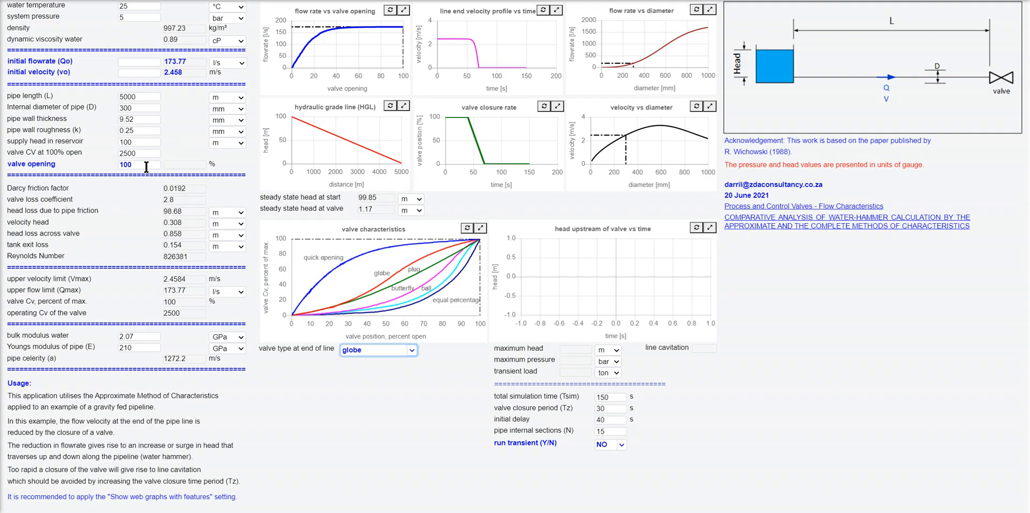
- Select the valve opening value to replace it with 50%
triple_click(138, 164)
text(50)
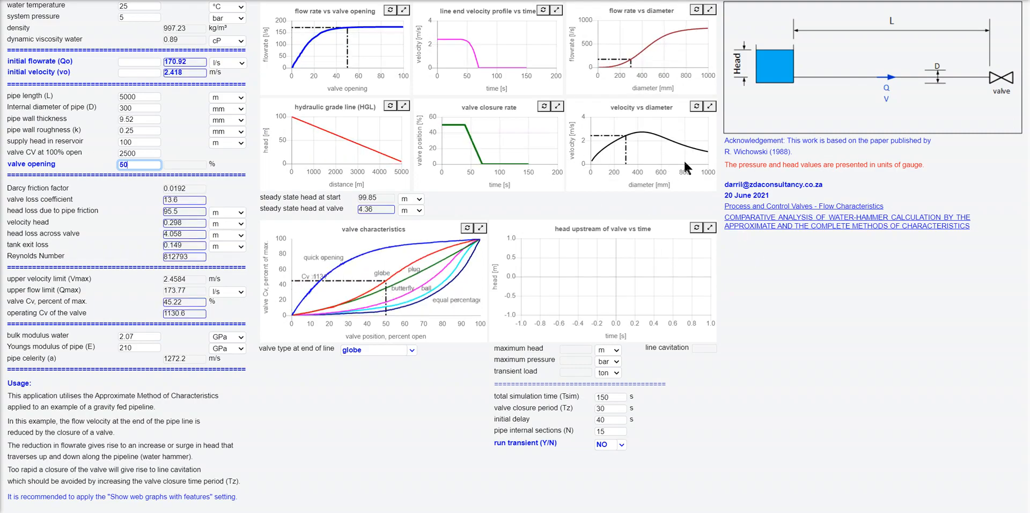
mouse_move(393, 44)
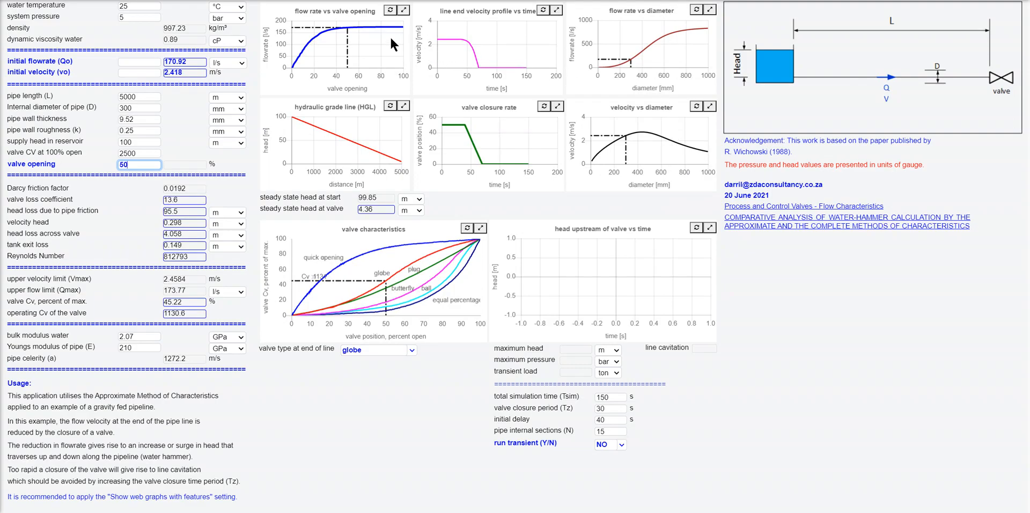
mouse_move(353, 111)
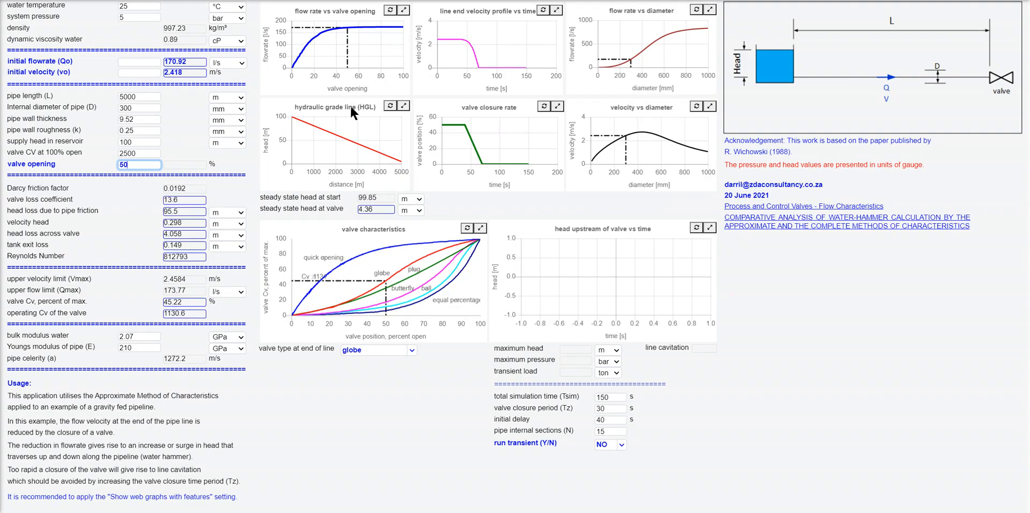
mouse_move(409, 162)
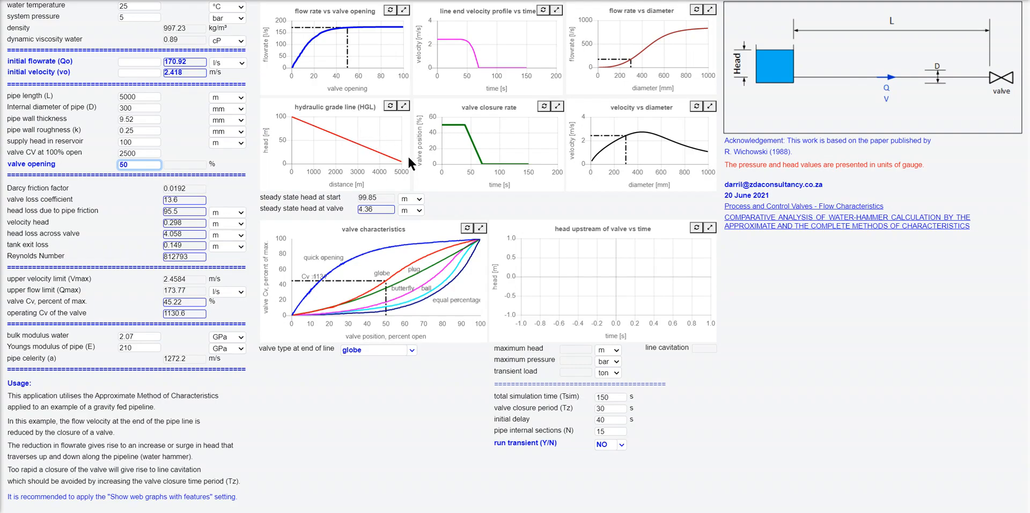
mouse_move(187, 123)
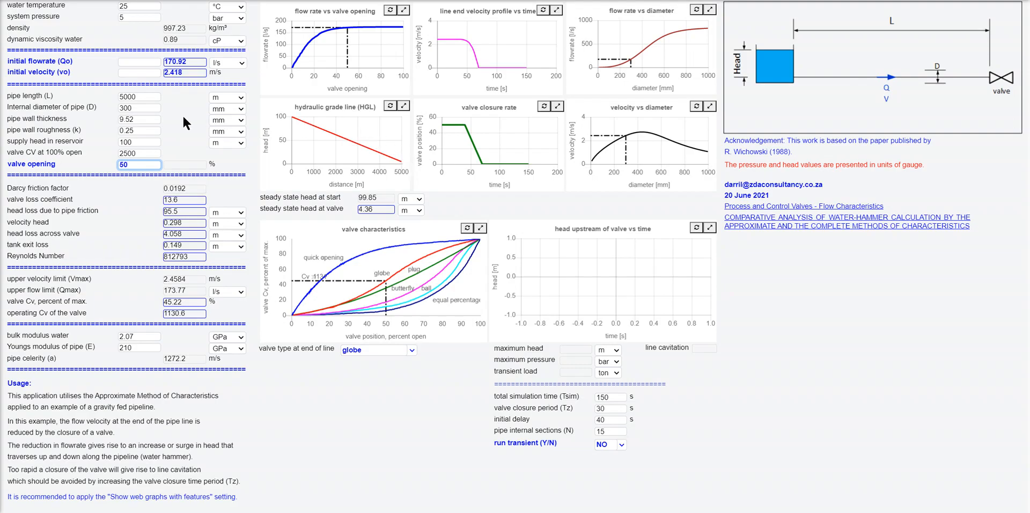
mouse_move(138, 108)
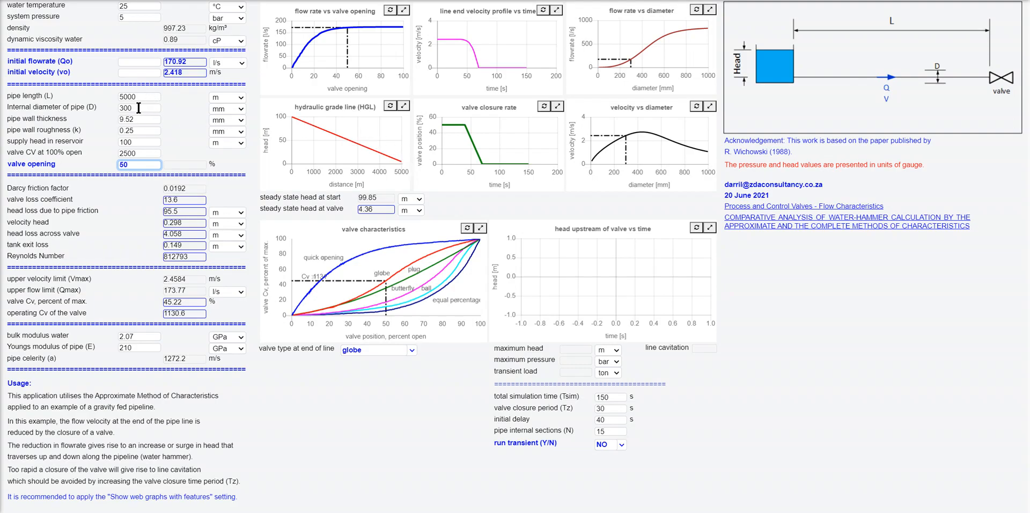
- Edit the pipe diameter and enter wall thickness 522.49 to recalculate the flowrate
triple_click(138, 108)
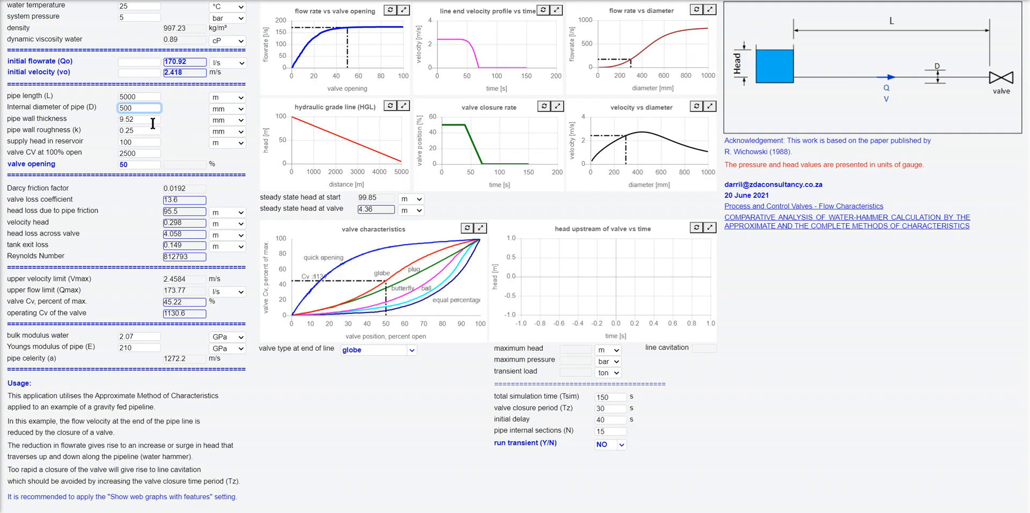
triple_click(138, 152)
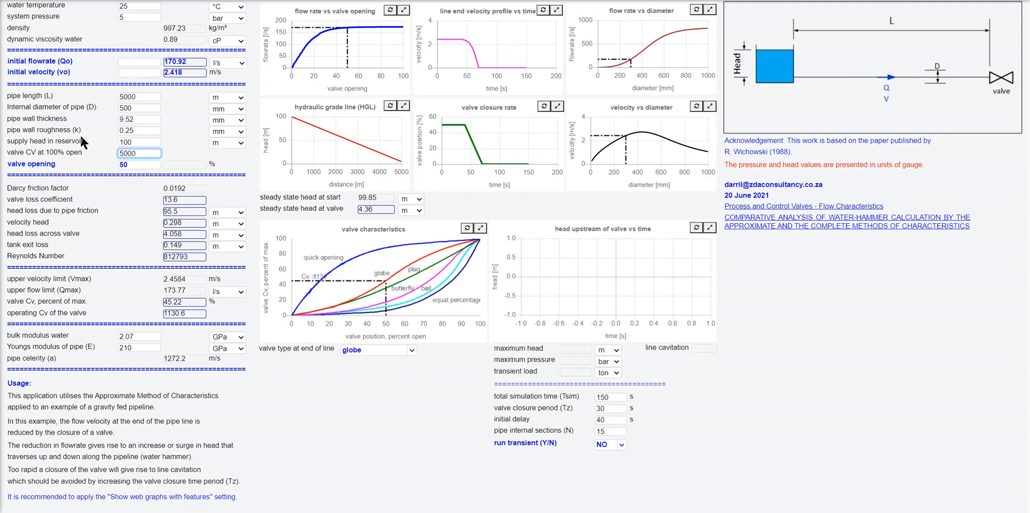
text(522.49)
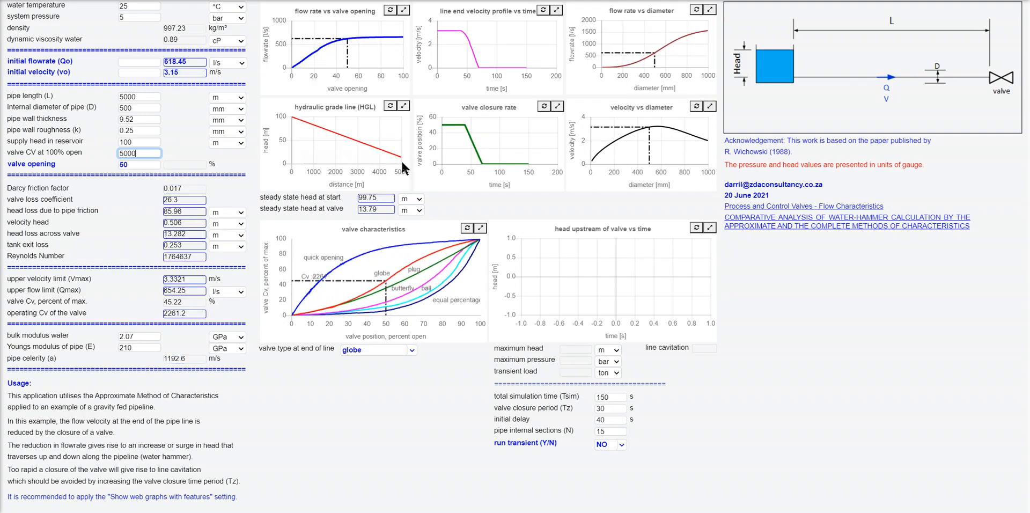
mouse_move(405, 170)
text(300)
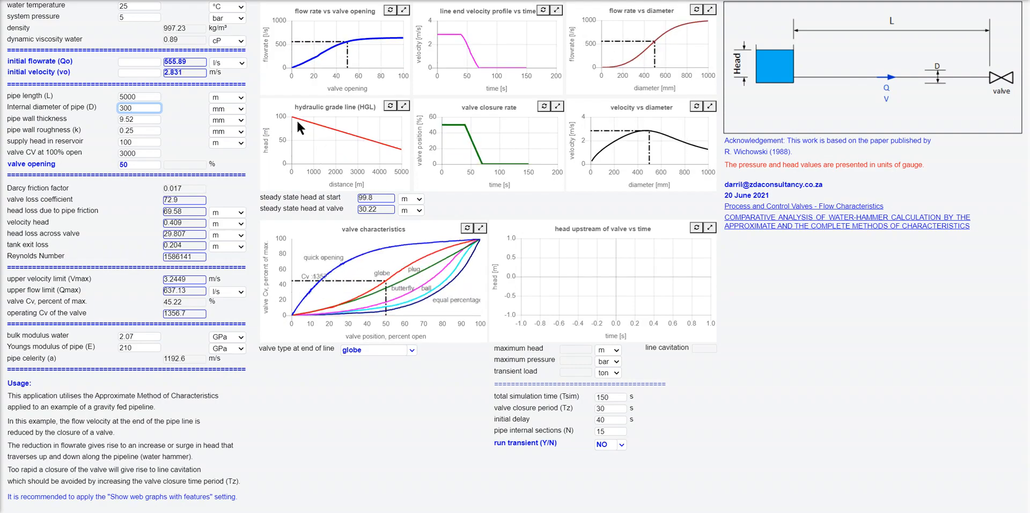
mouse_move(227, 196)
text(100)
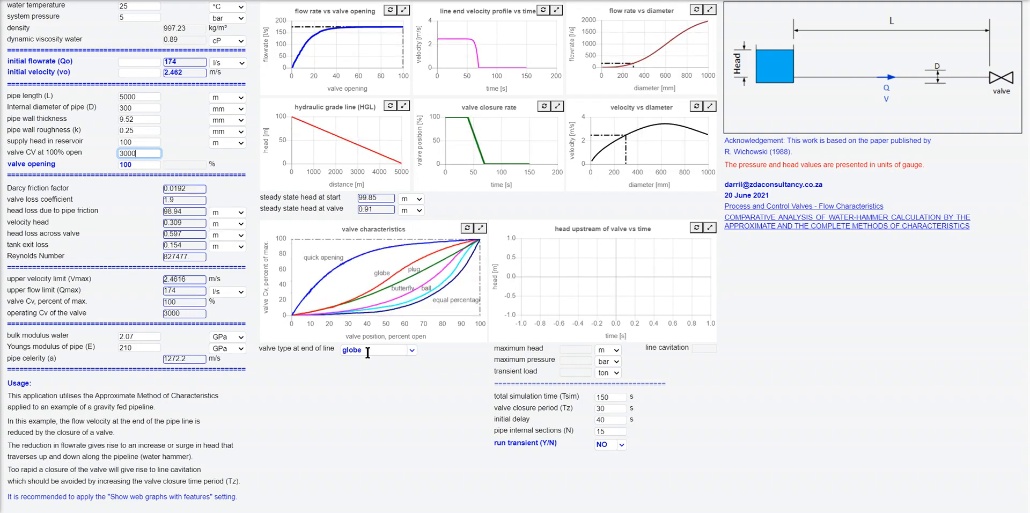
mouse_move(562, 342)
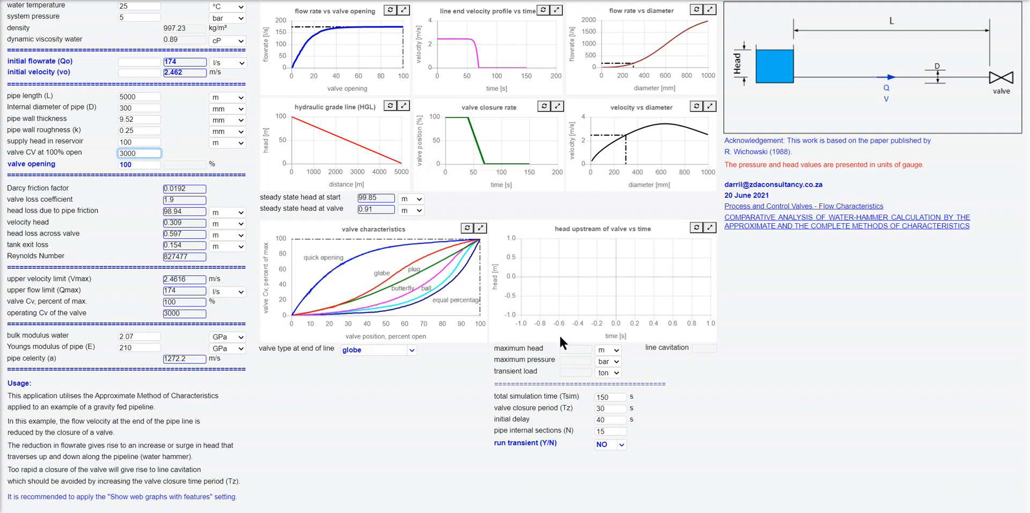
mouse_move(624, 446)
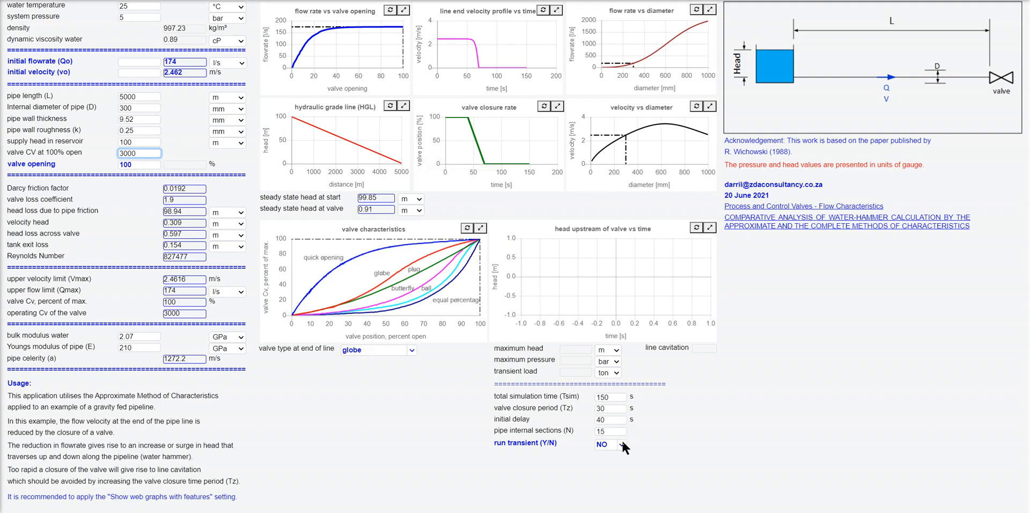
- Set 'run transient' to YES to simulate the globe valve closure
click(609, 444)
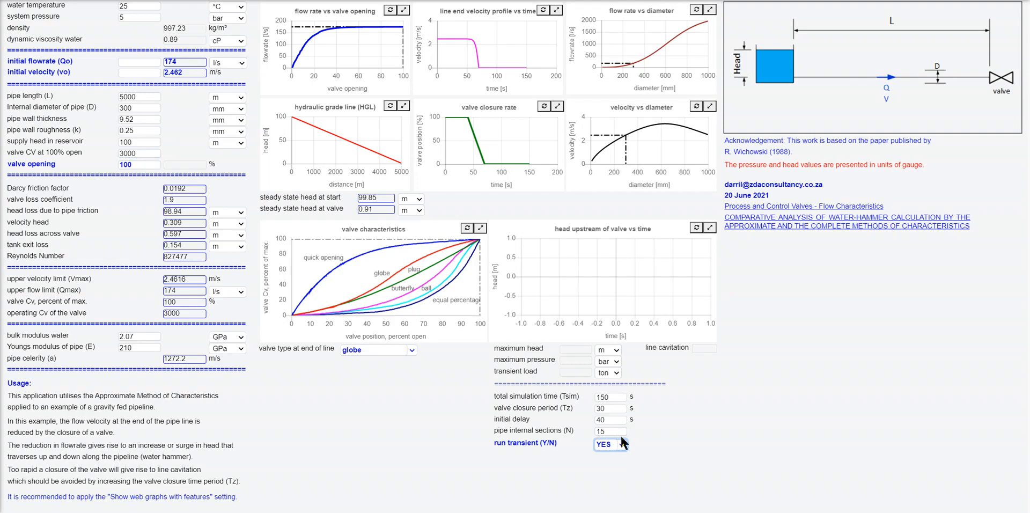
click(605, 445)
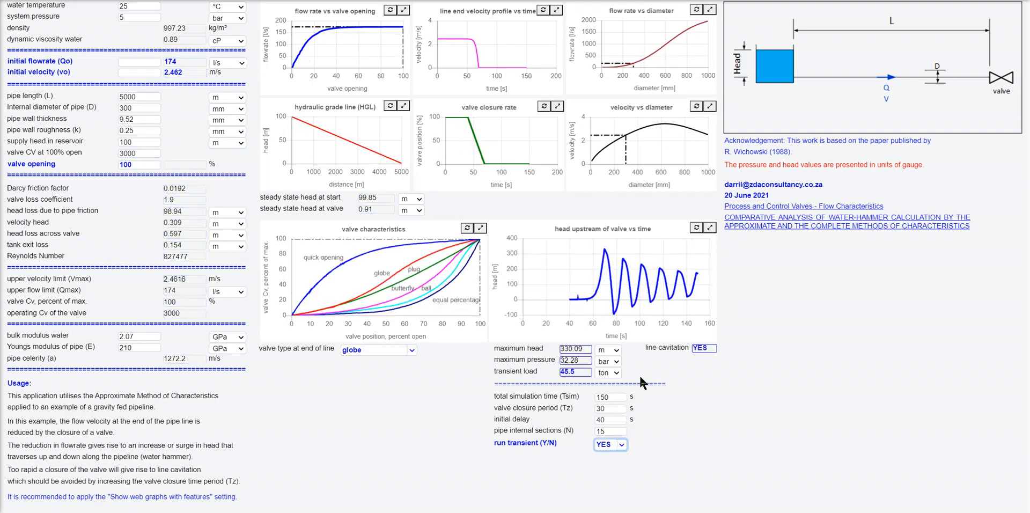
mouse_move(568, 304)
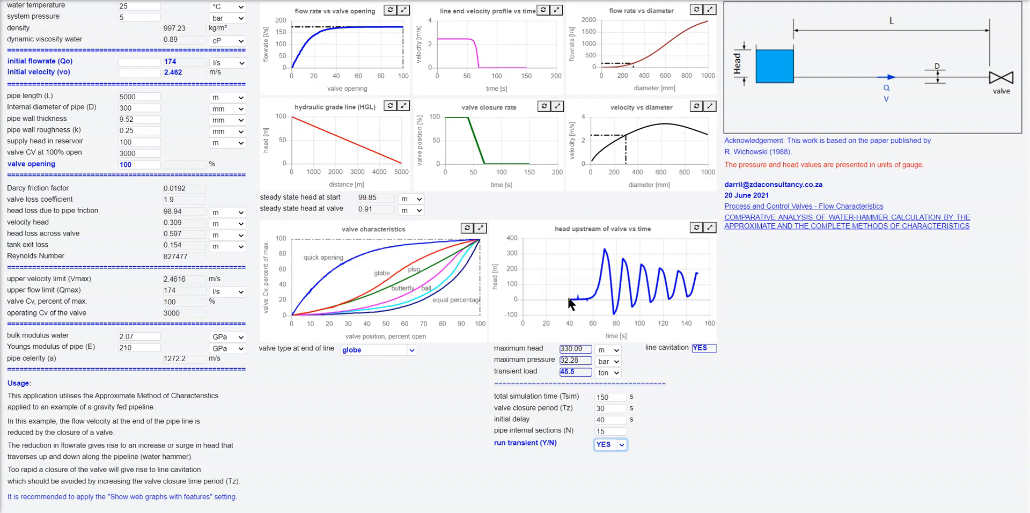
mouse_move(591, 299)
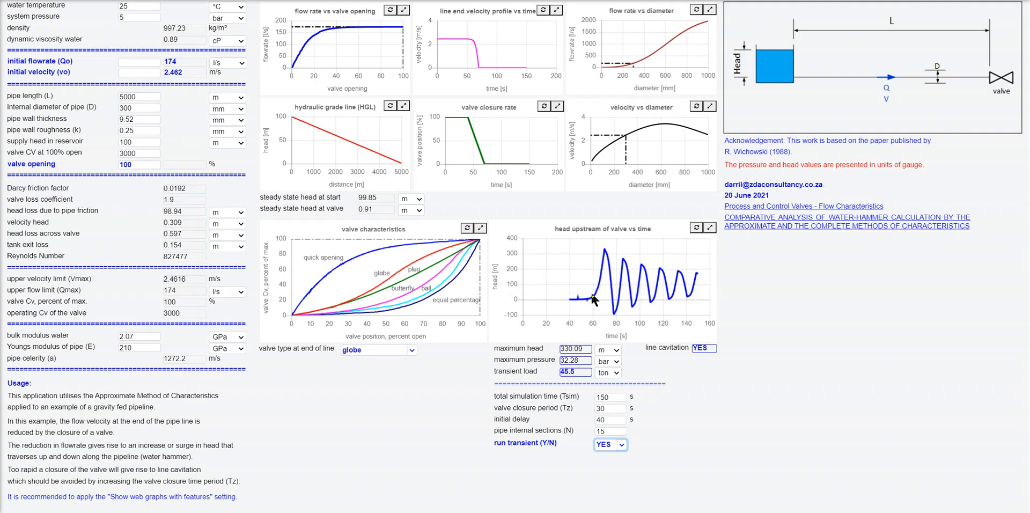
mouse_move(605, 255)
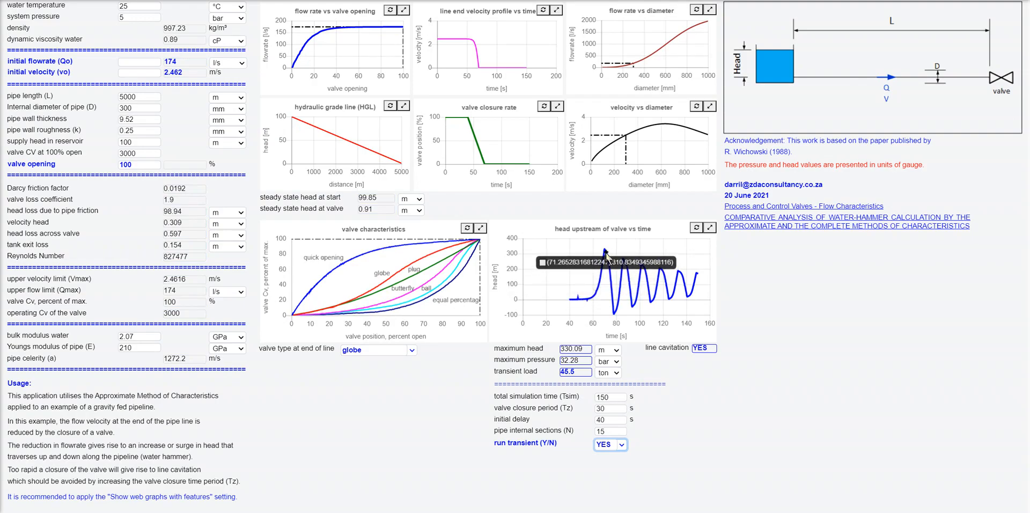
mouse_move(601, 380)
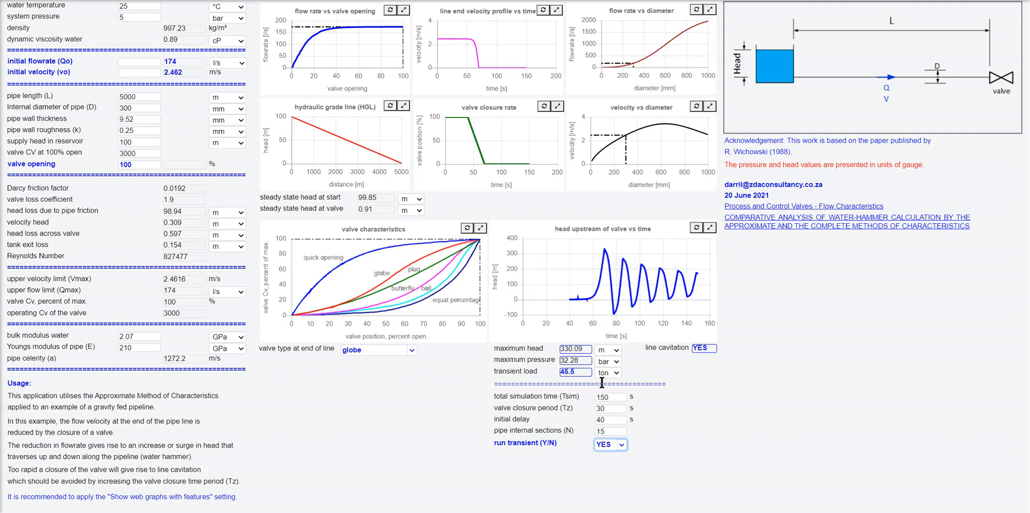
mouse_move(598, 358)
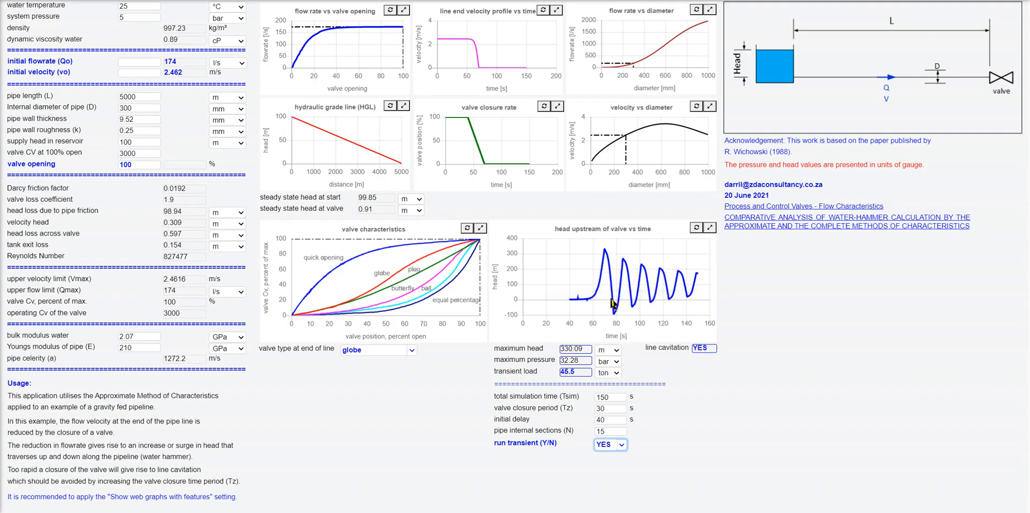
mouse_move(617, 313)
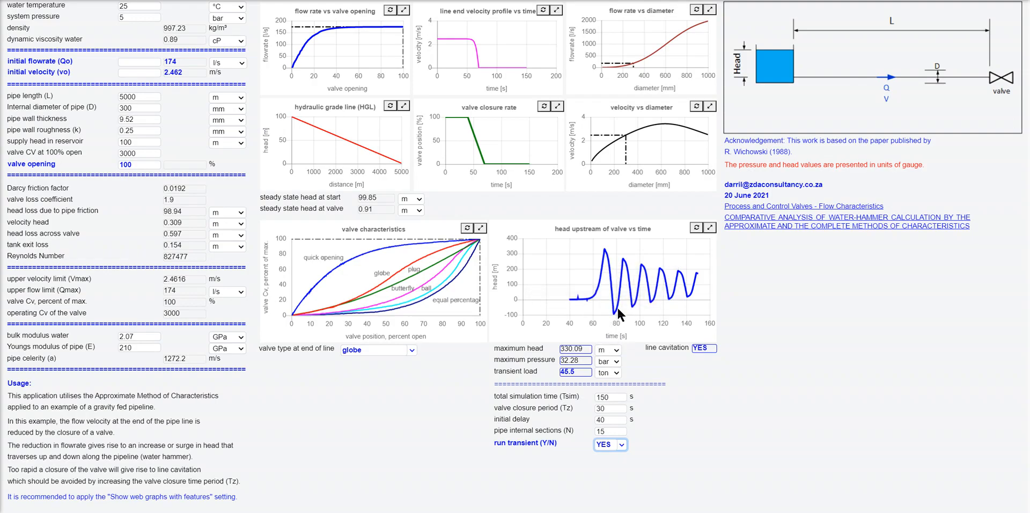
mouse_move(621, 310)
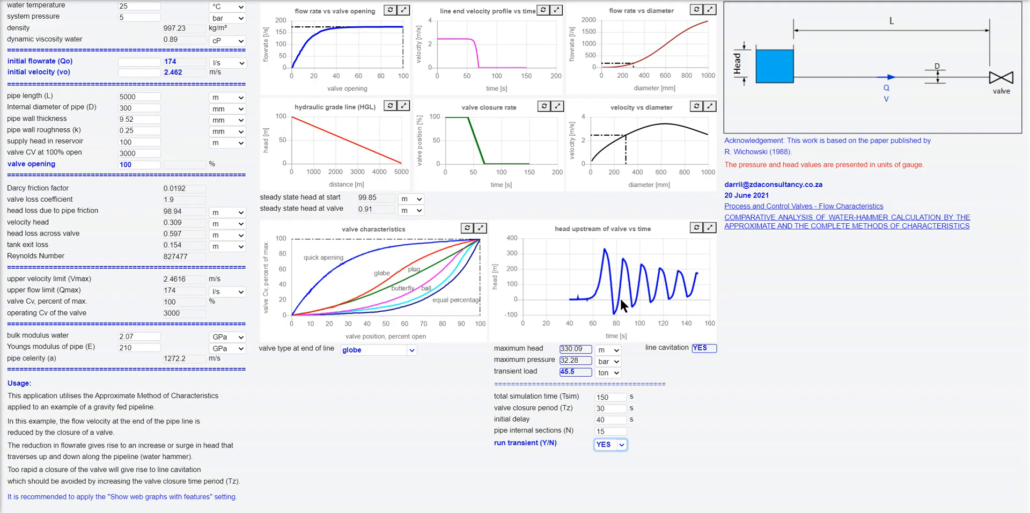
mouse_move(617, 272)
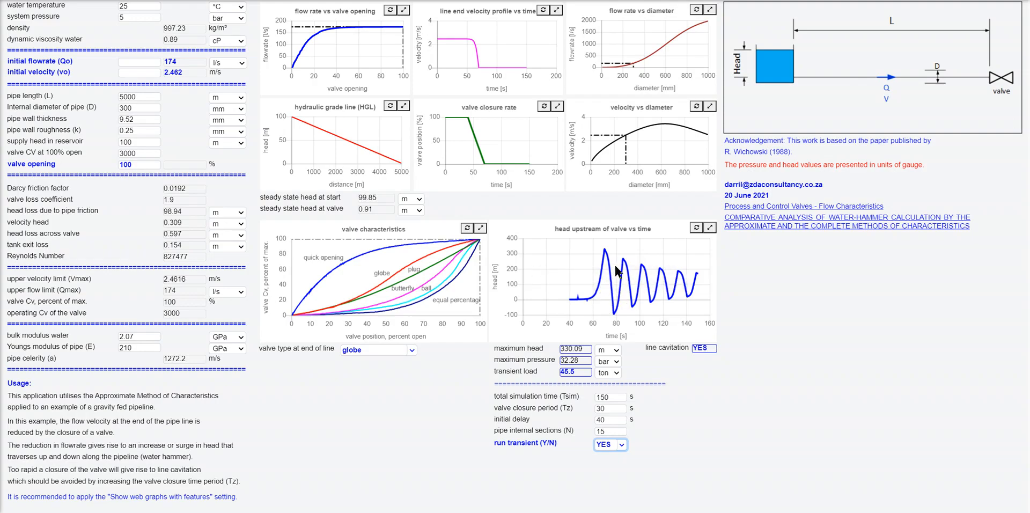
mouse_move(635, 310)
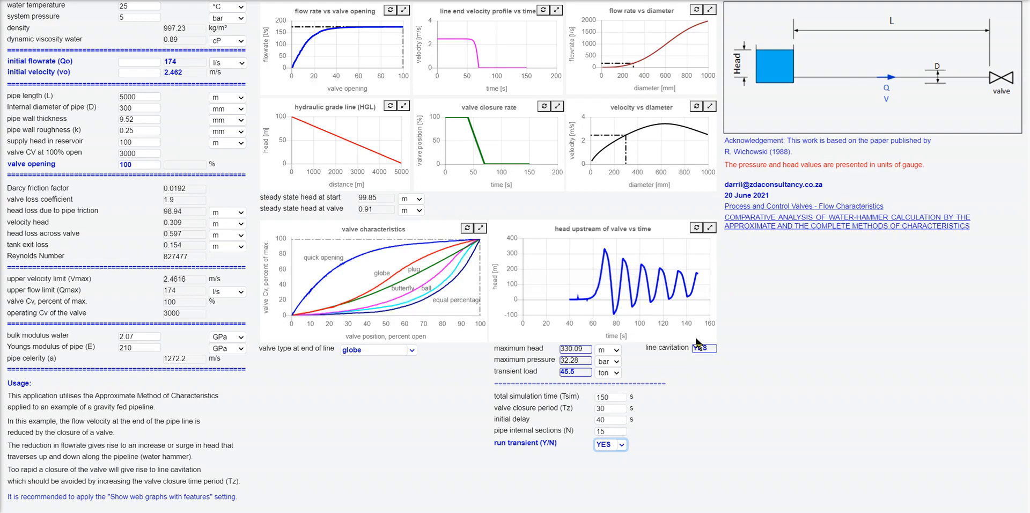
mouse_move(417, 355)
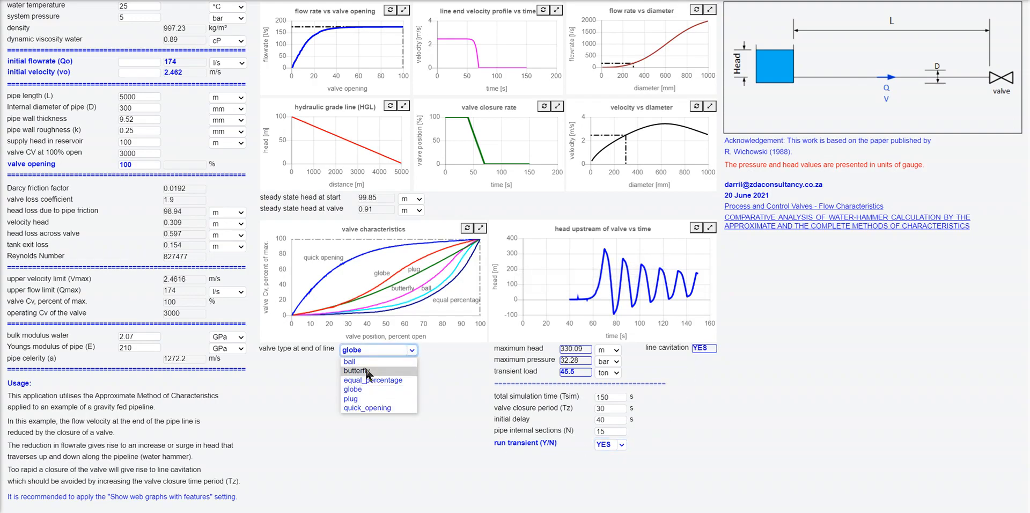
- Switch the end-of-line valve type from globe to ball
click(349, 361)
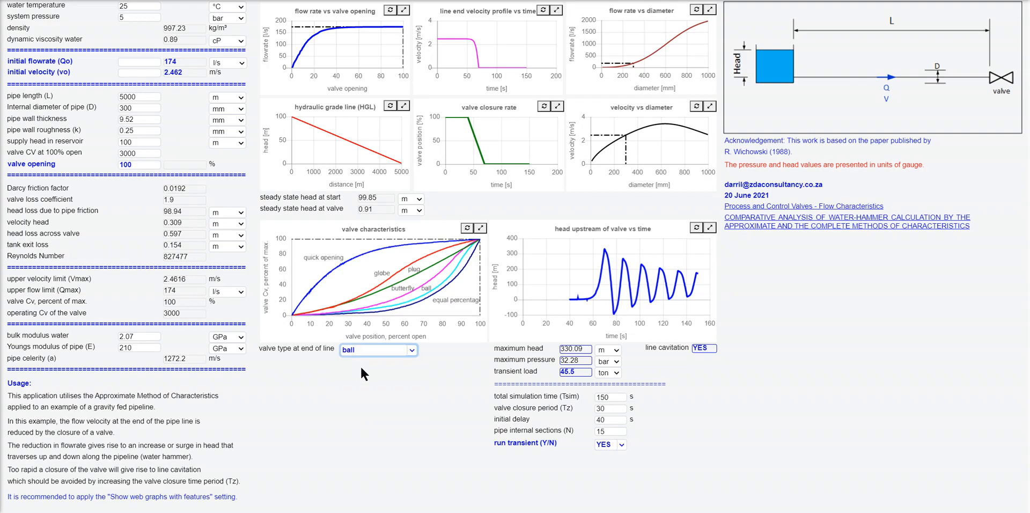
mouse_move(521, 391)
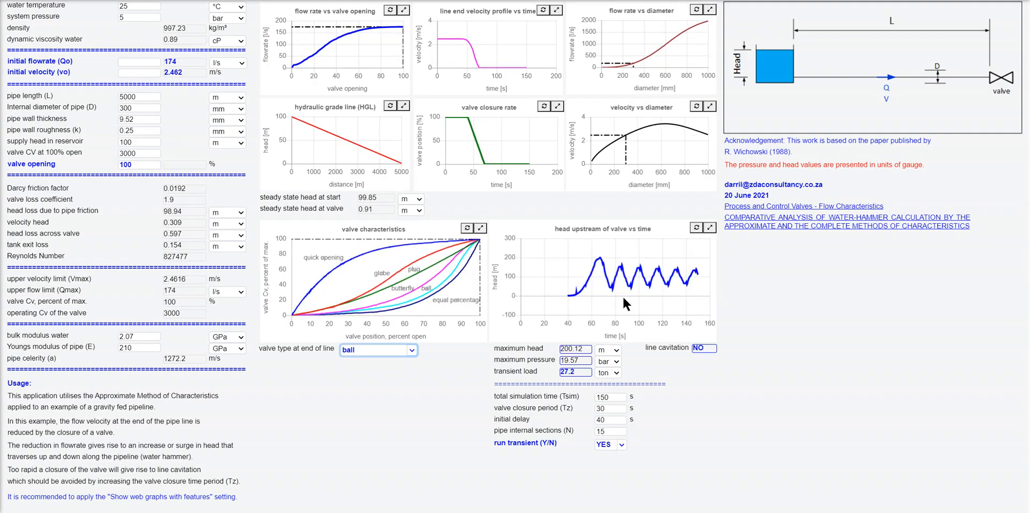
mouse_move(759, 298)
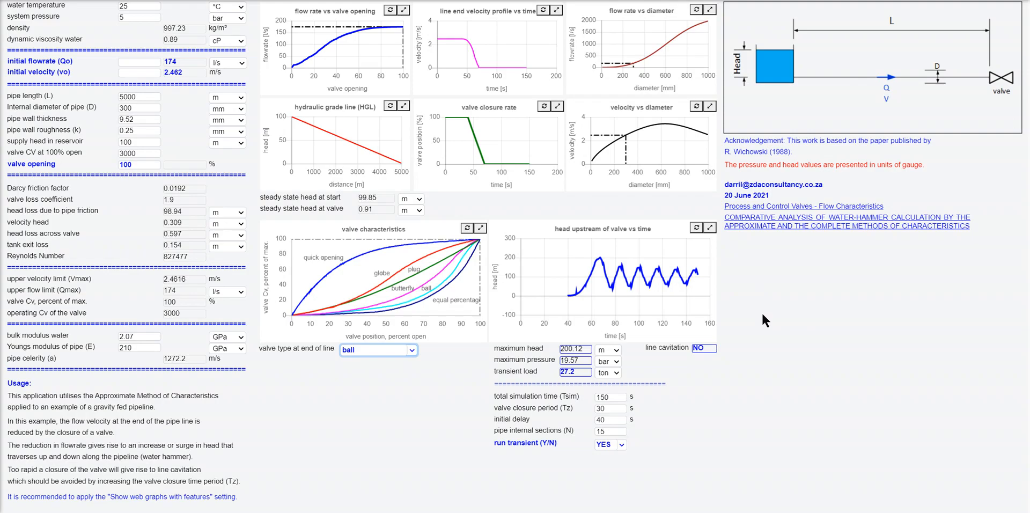
mouse_move(763, 316)
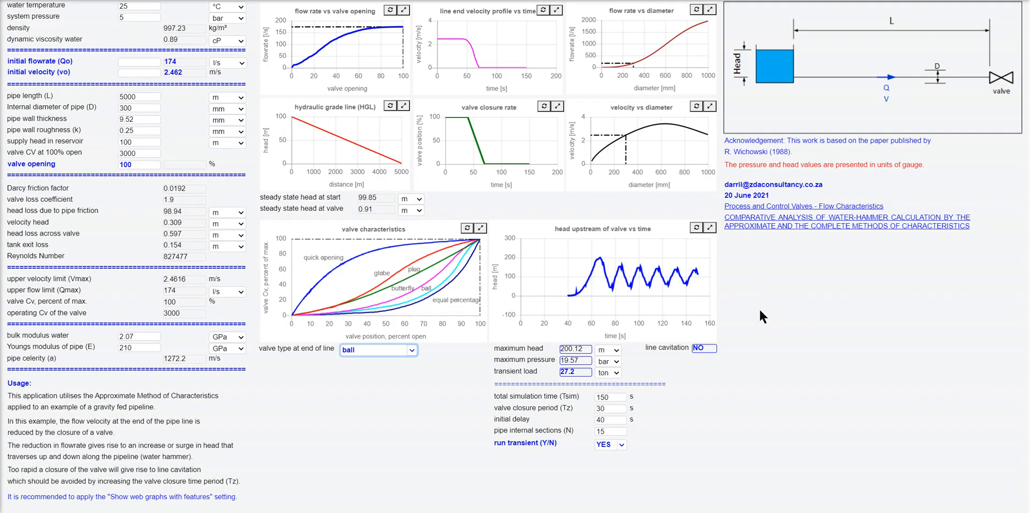
mouse_move(757, 313)
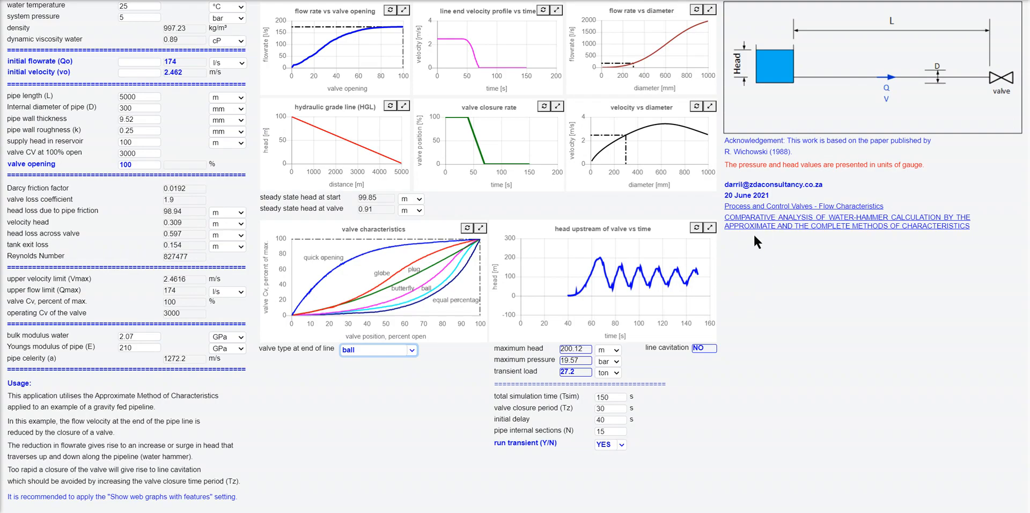
mouse_move(757, 262)
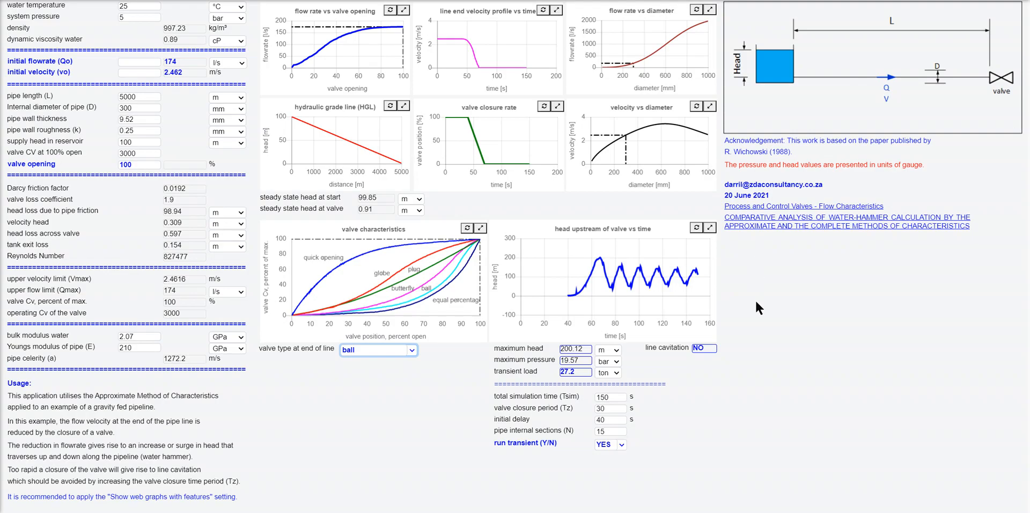
mouse_move(772, 316)
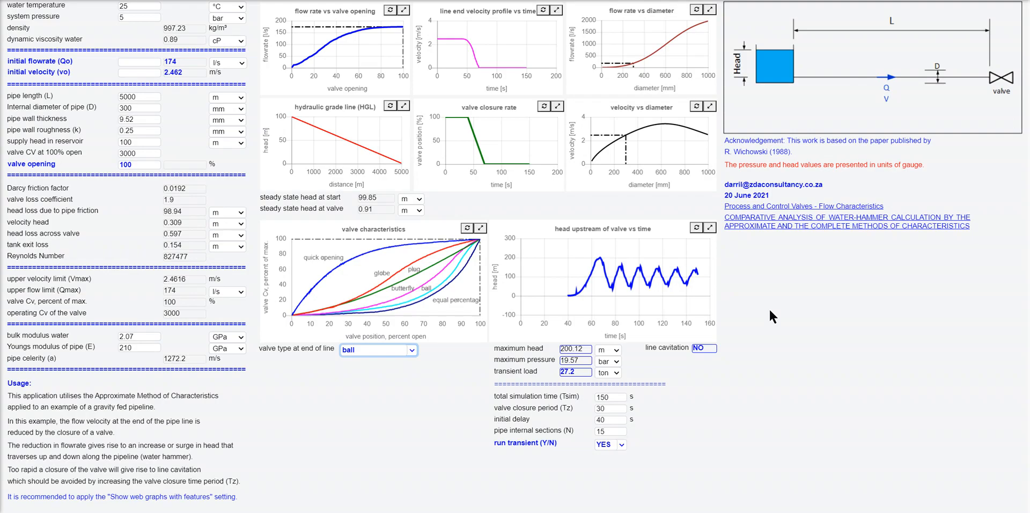